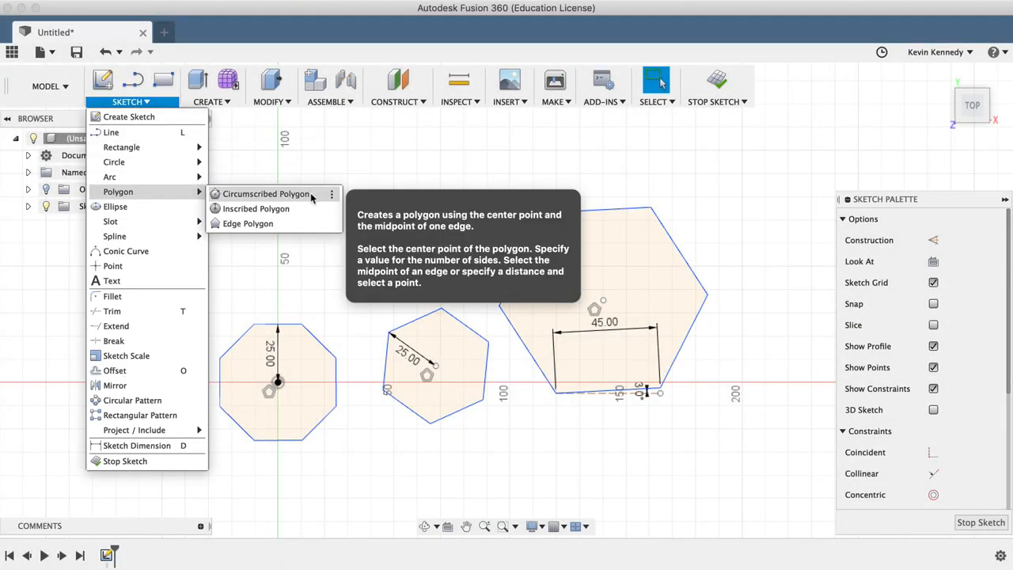
{"action": "mouse_move", "coordinate": [247, 223]}
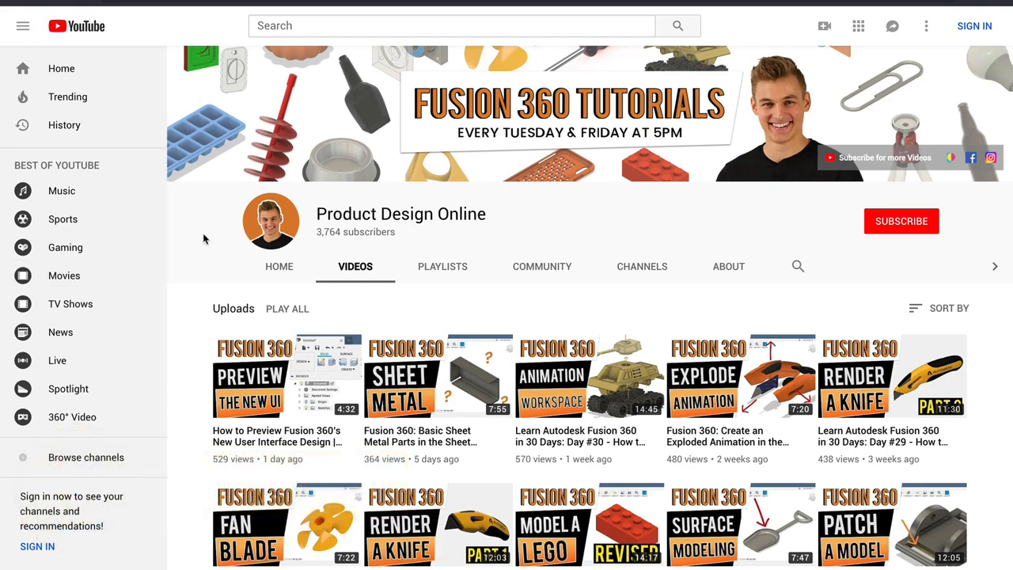
- Reveal the Sketch tool list with the Circumscribed, Inscribed and Edge Polygon variants
{"action": "scroll", "scroll_direction": "down", "scroll_amount": 3}
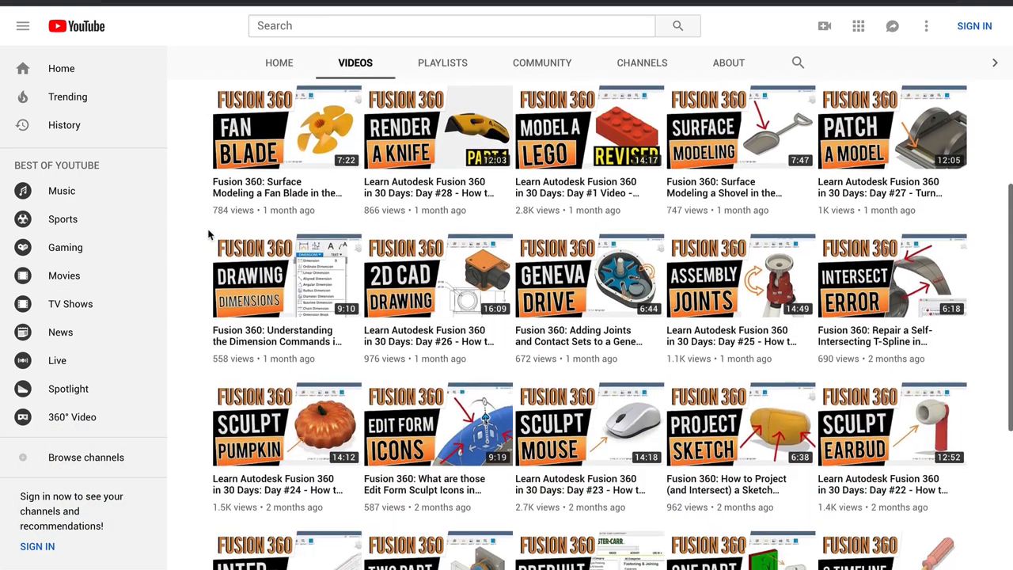
{"action": "scroll", "scroll_direction": "down", "scroll_amount": 3}
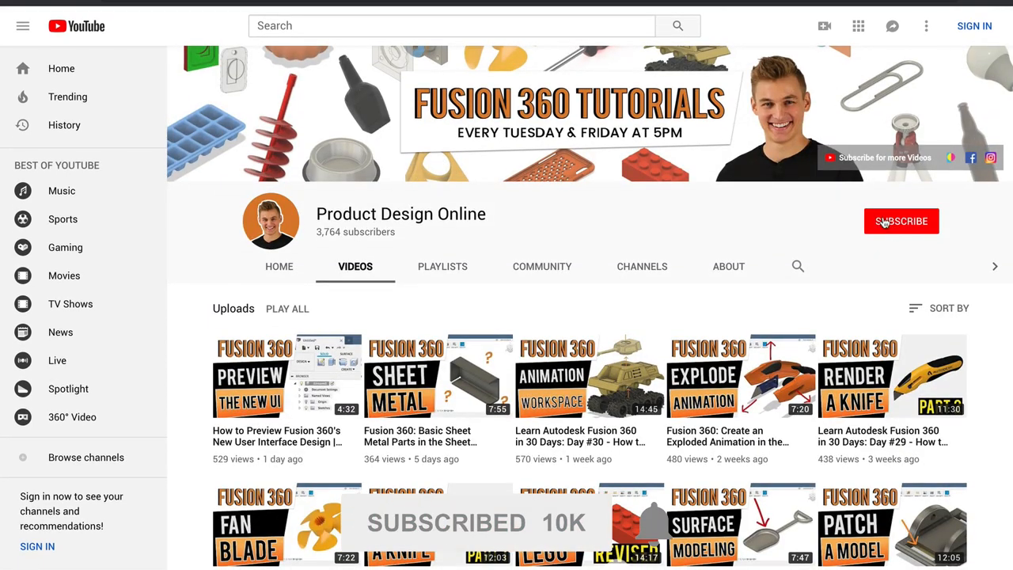
{"action": "mouse_move", "coordinate": [898, 254]}
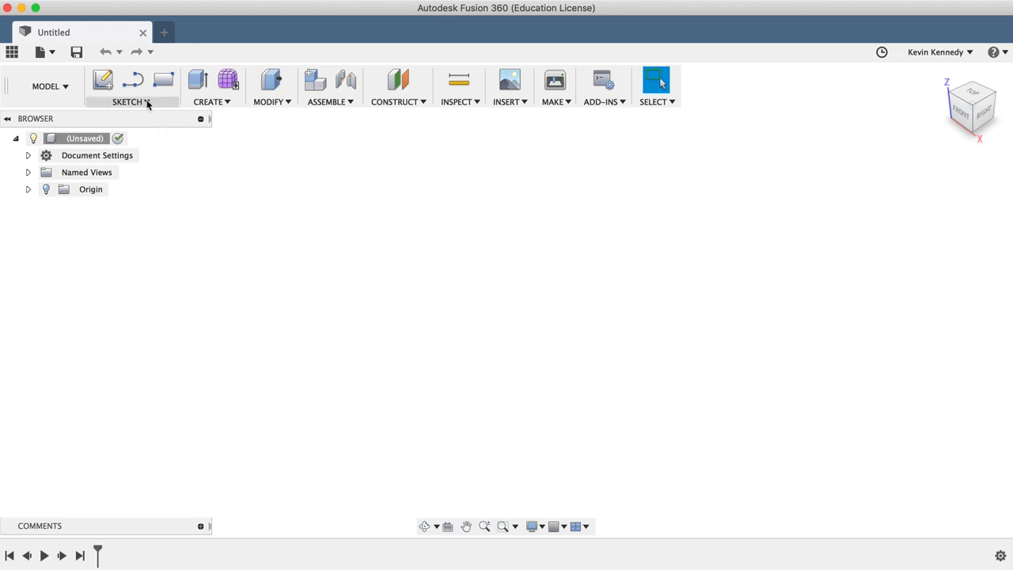
{"action": "left_click", "coordinate": [130, 101]}
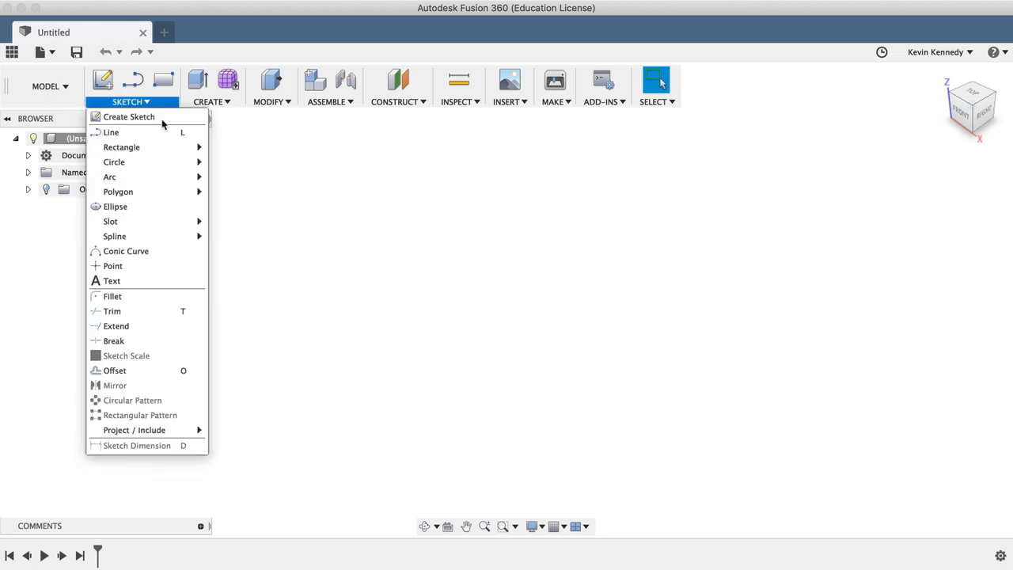
{"action": "mouse_move", "coordinate": [117, 191]}
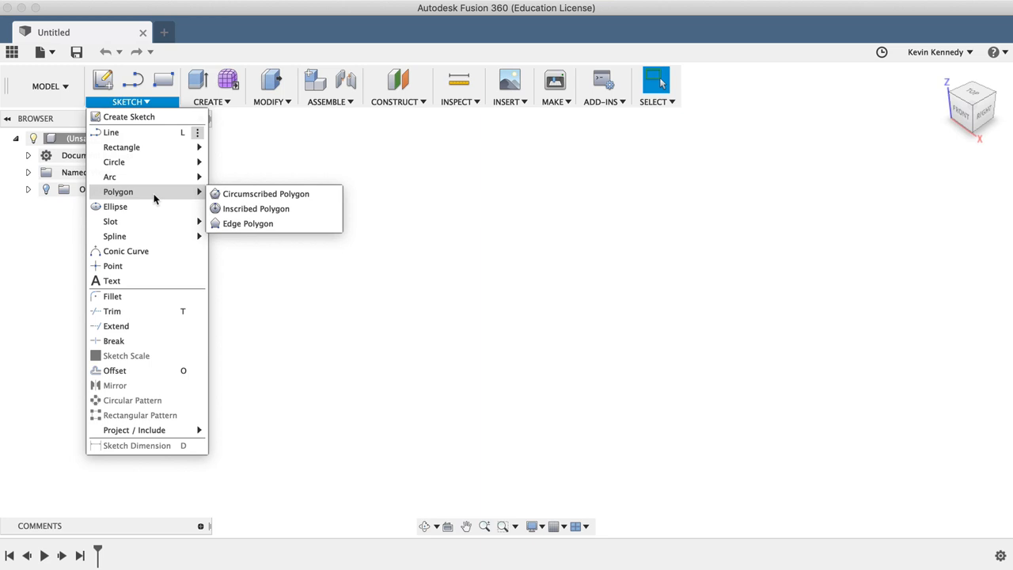
{"action": "mouse_move", "coordinate": [174, 199]}
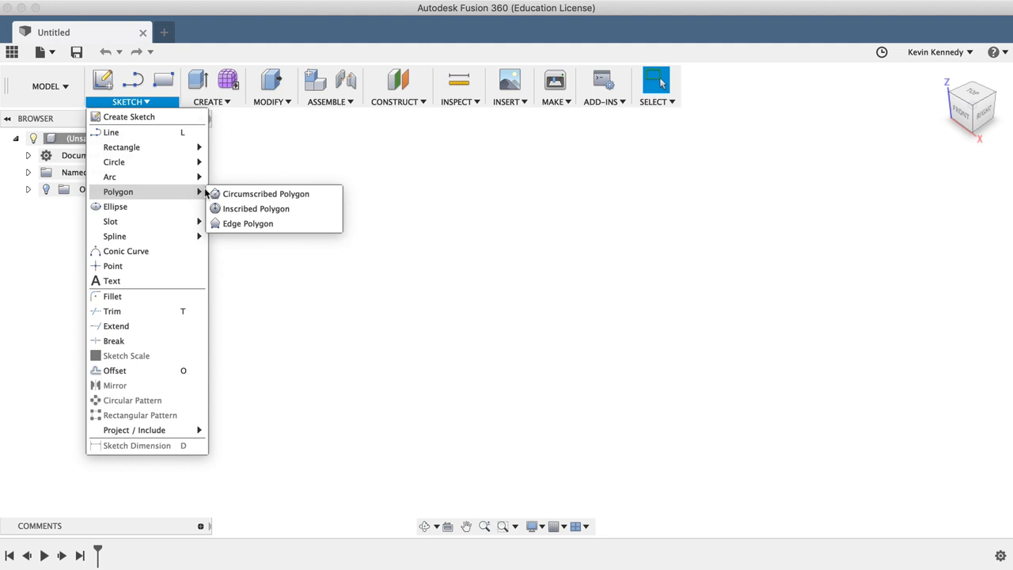
{"action": "right_click", "coordinate": [435, 272]}
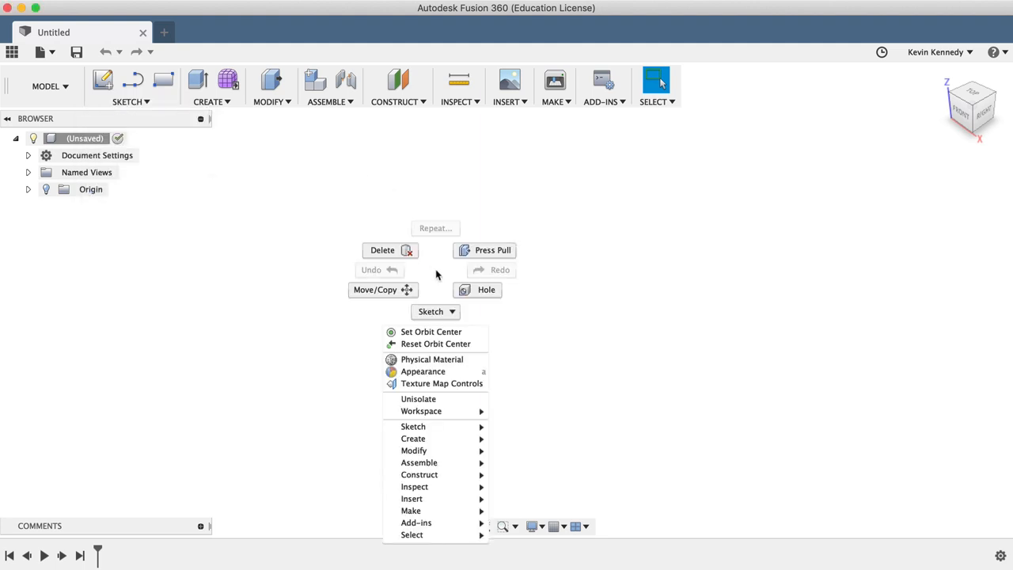
{"action": "mouse_move", "coordinate": [434, 427]}
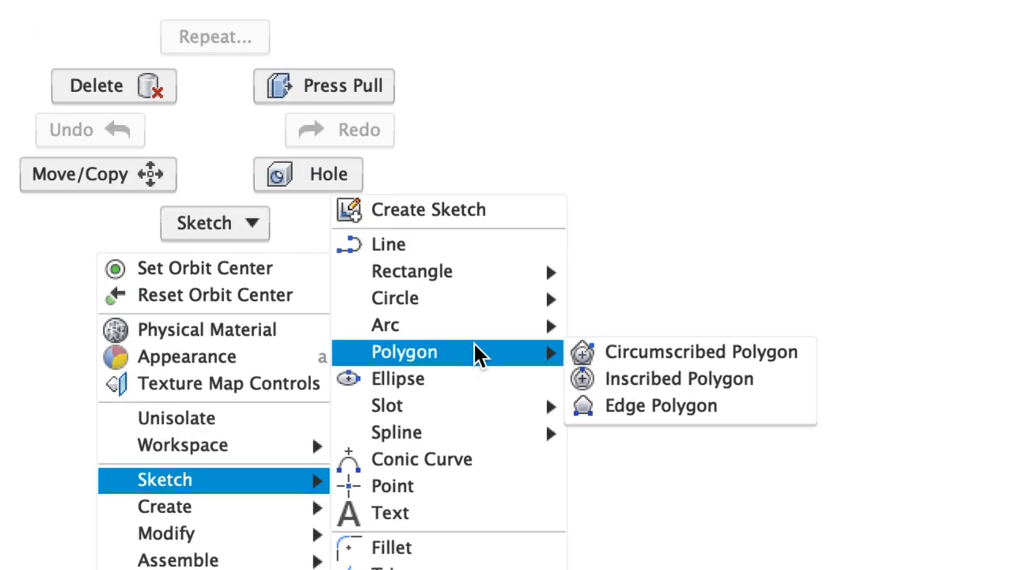
{"action": "mouse_move", "coordinate": [490, 357]}
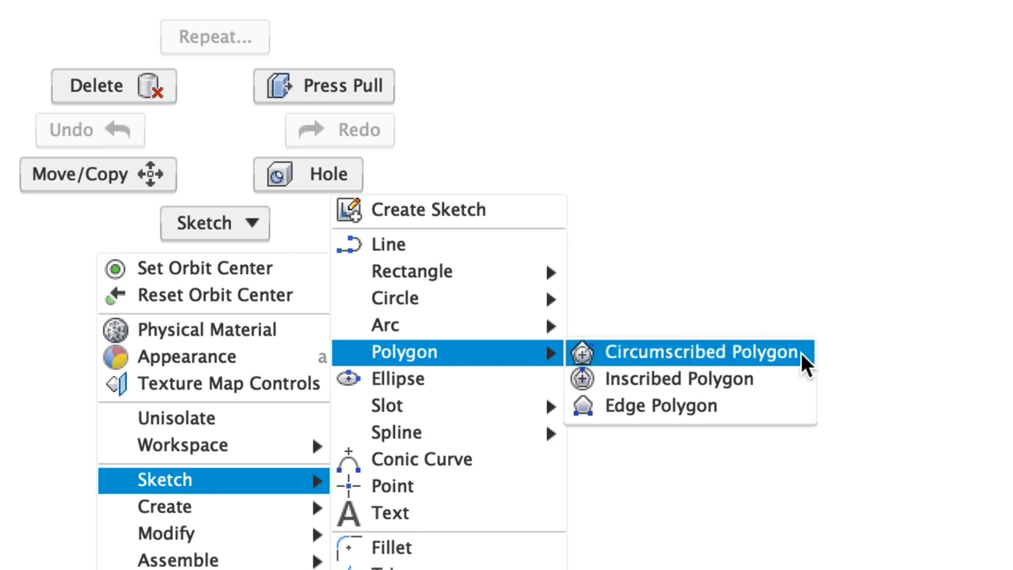
{"action": "mouse_move", "coordinate": [804, 393]}
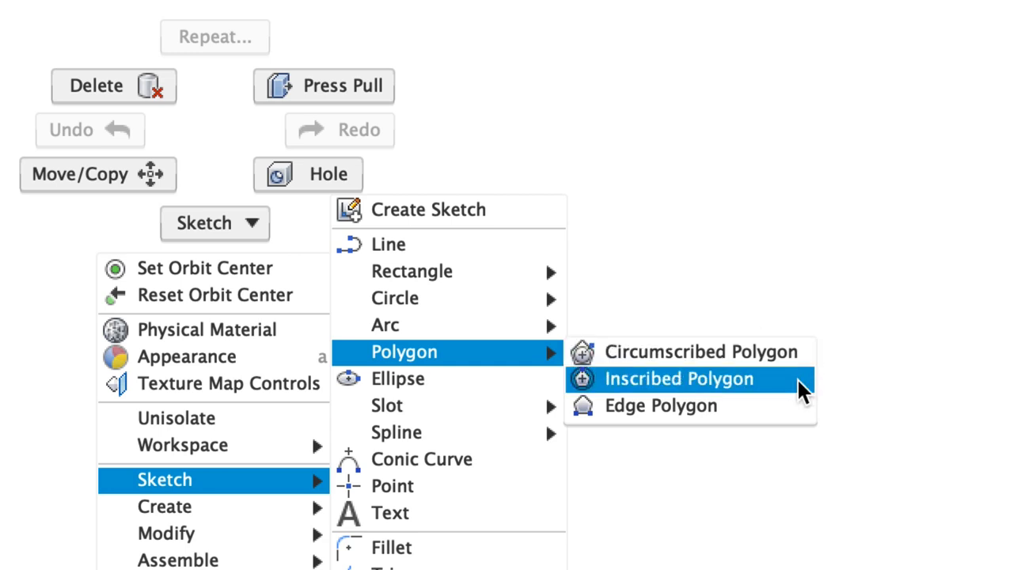
{"action": "mouse_move", "coordinate": [794, 414]}
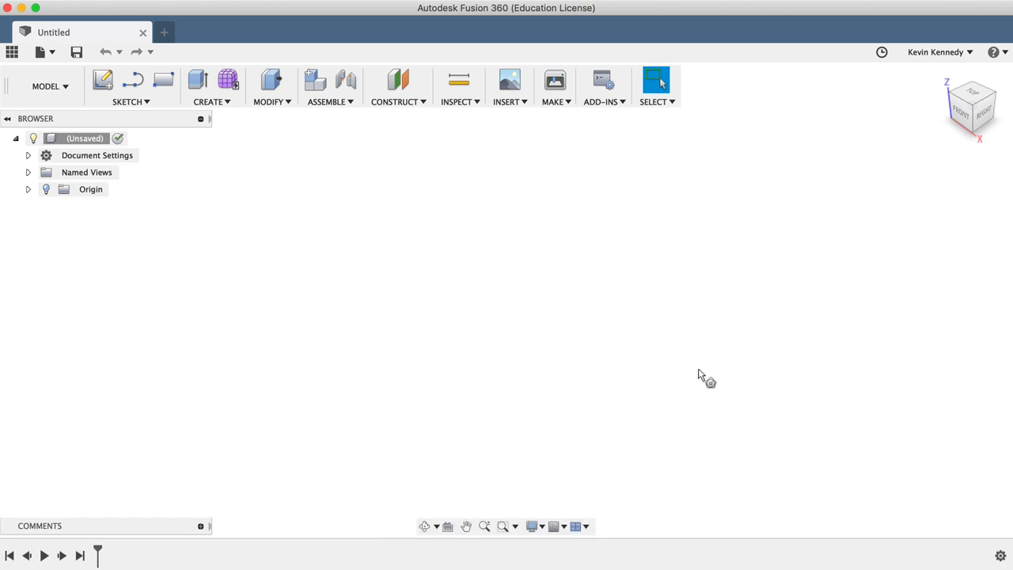
- Begin a new sketch via Create Sketch, ready to pick the XY plane
{"action": "left_click", "coordinate": [102, 80]}
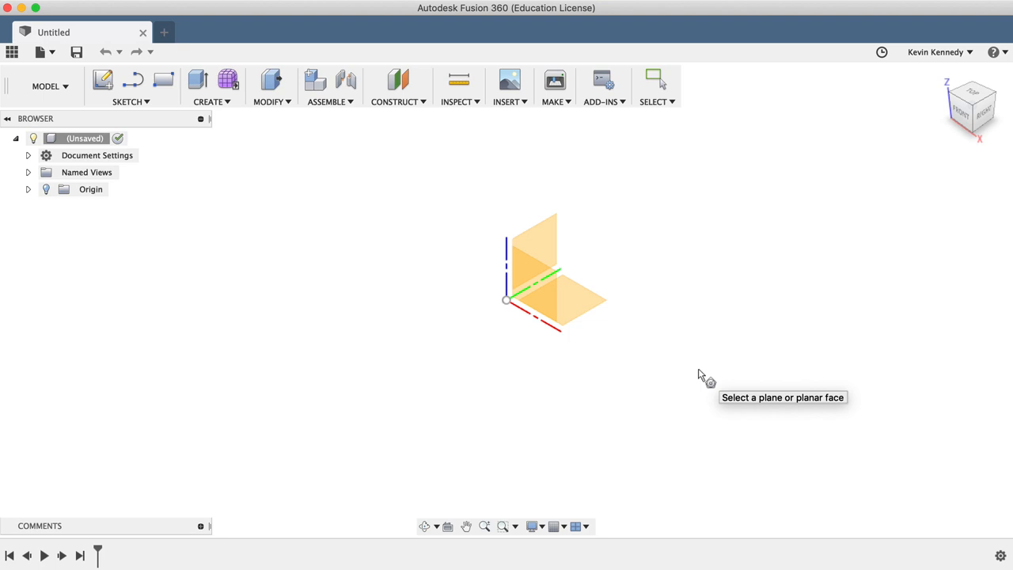
{"action": "mouse_move", "coordinate": [665, 347]}
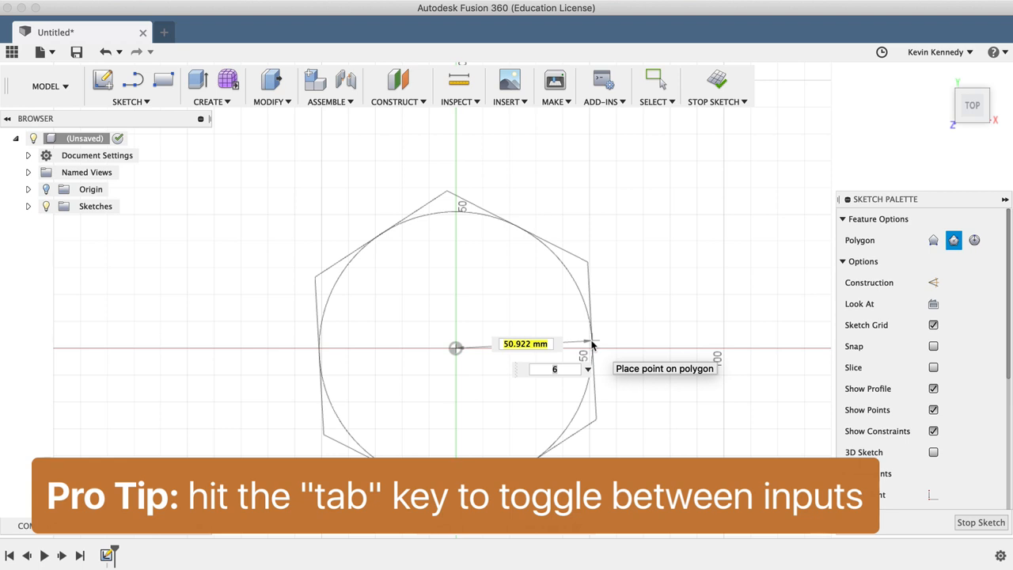
- Try 3, 5 and 7 sides, then place an 8-sided circumscribed polygon 25 mm from the origin
{"action": "key", "text": "Tab"}
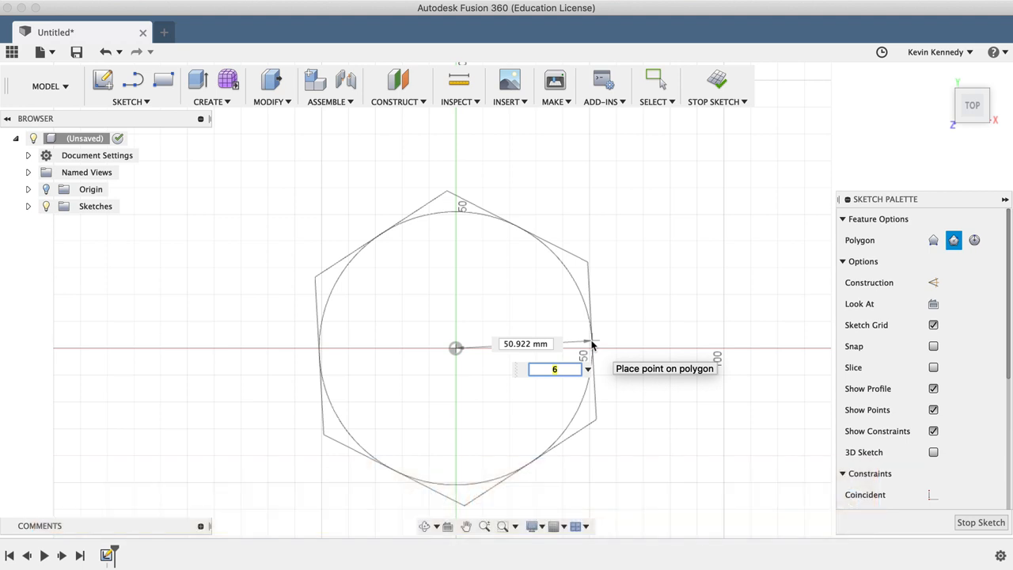
{"action": "type", "text": "3"}
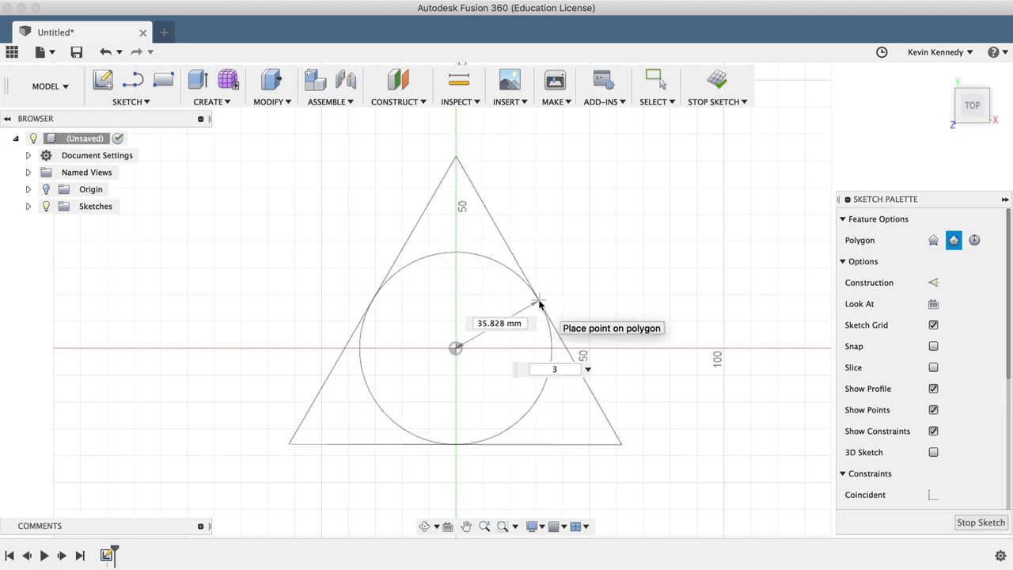
{"action": "type", "text": "5"}
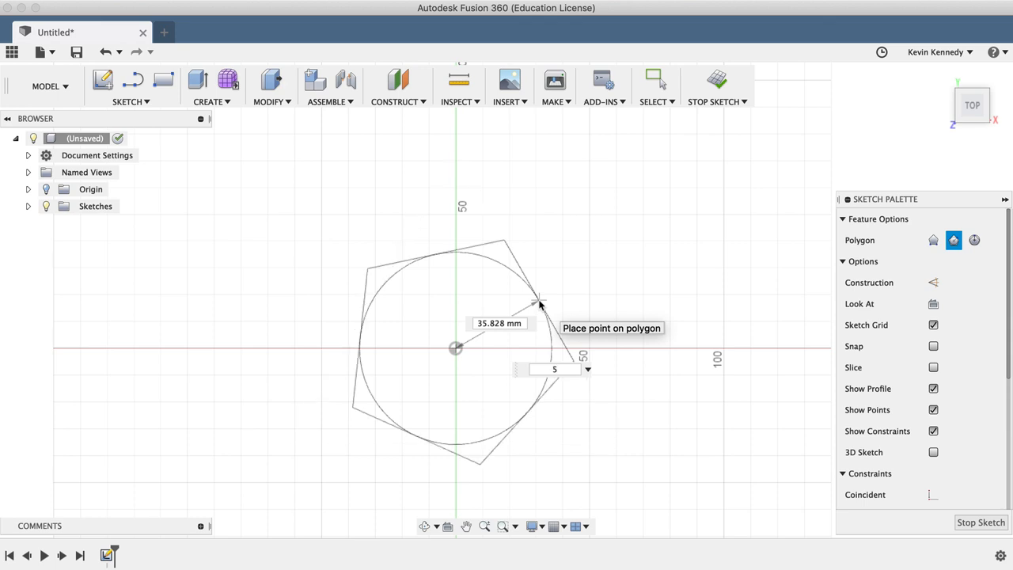
{"action": "type", "text": "7"}
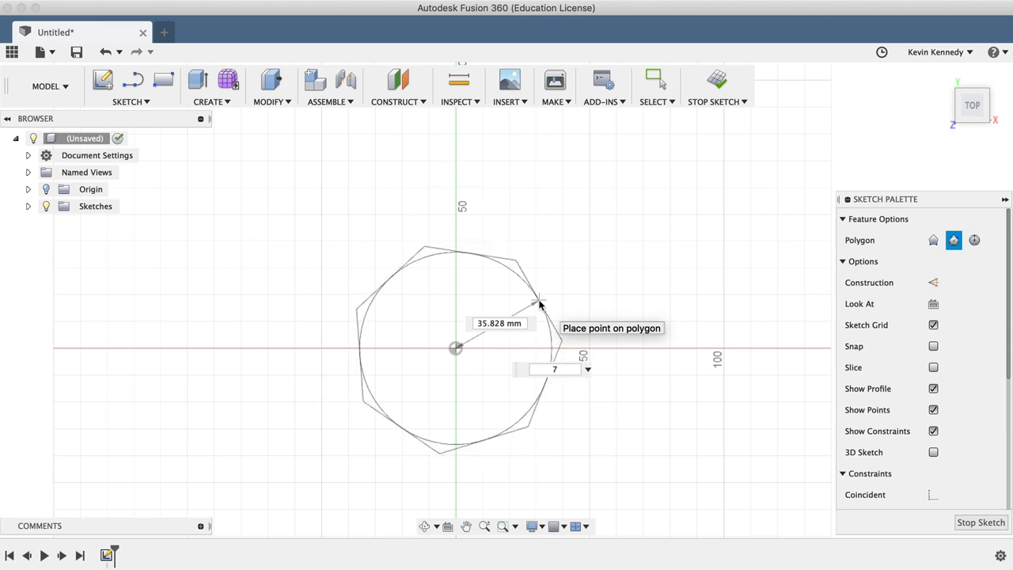
{"action": "type", "text": "8"}
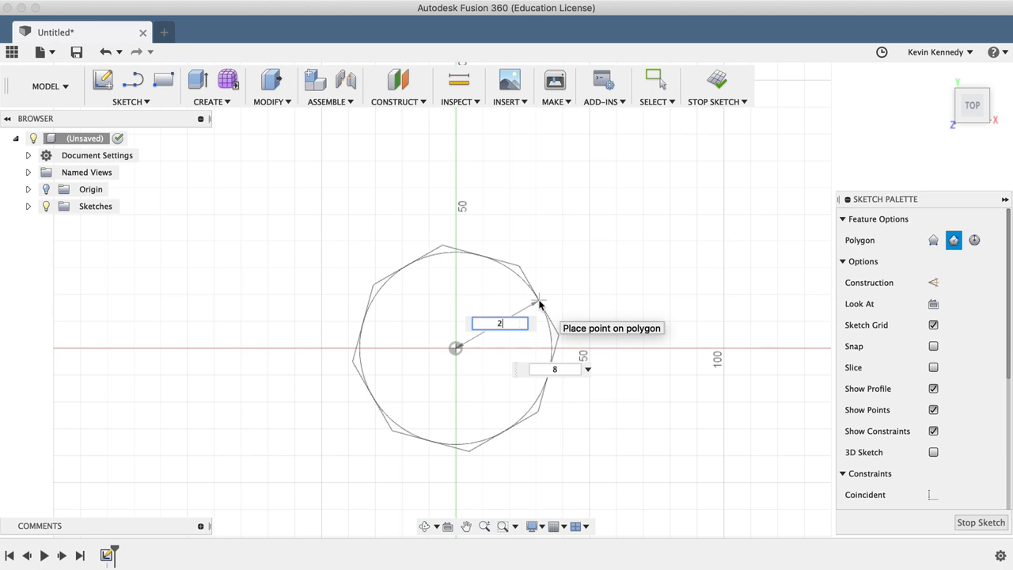
{"action": "type", "text": "25"}
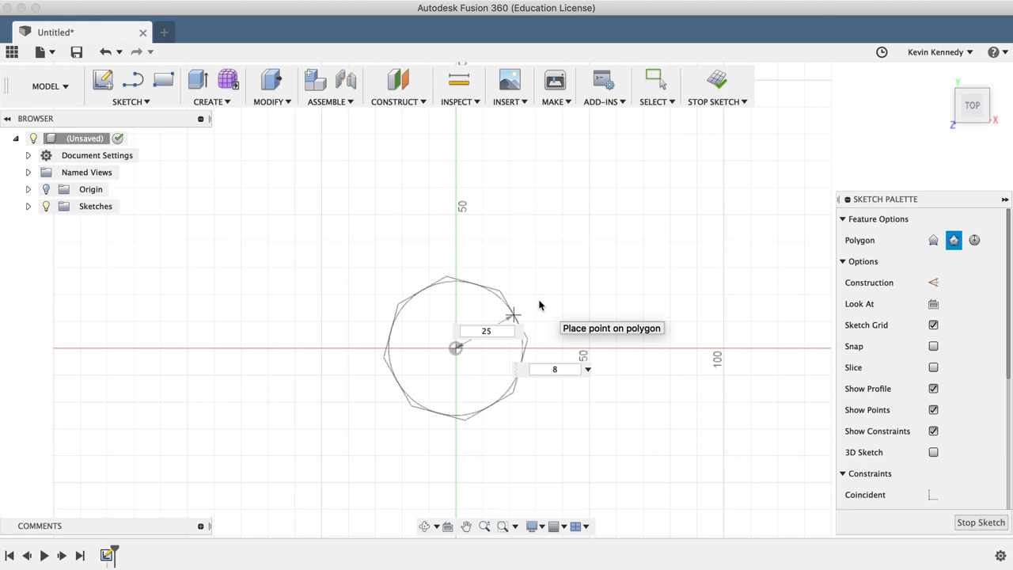
{"action": "left_click", "coordinate": [554, 370]}
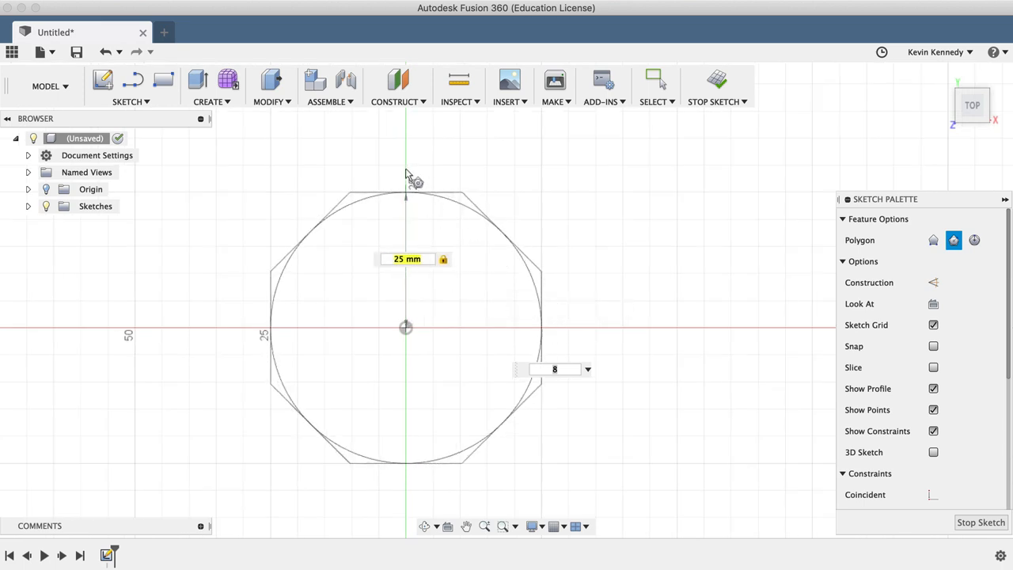
{"action": "mouse_move", "coordinate": [409, 181]}
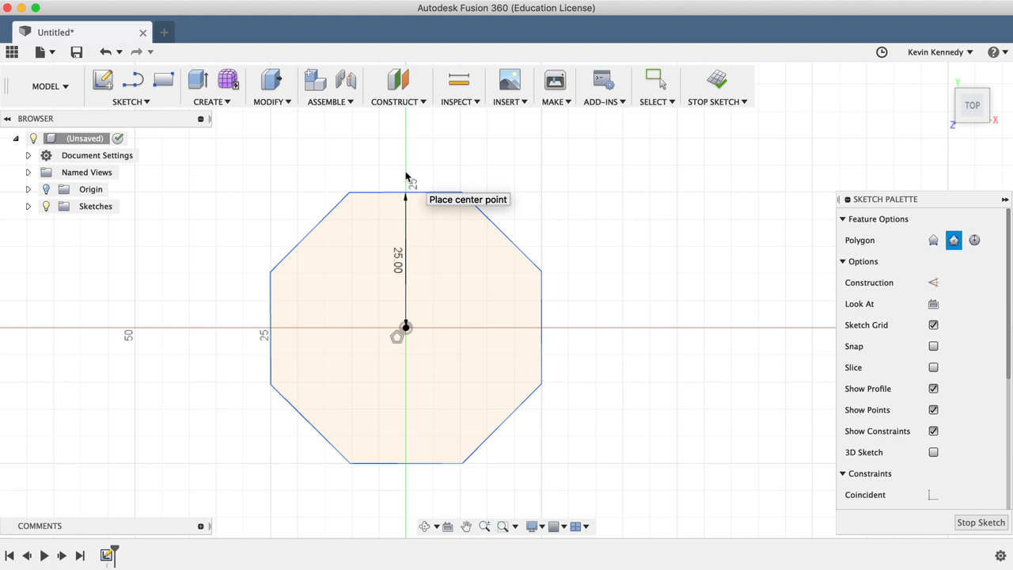
{"action": "mouse_move", "coordinate": [238, 360]}
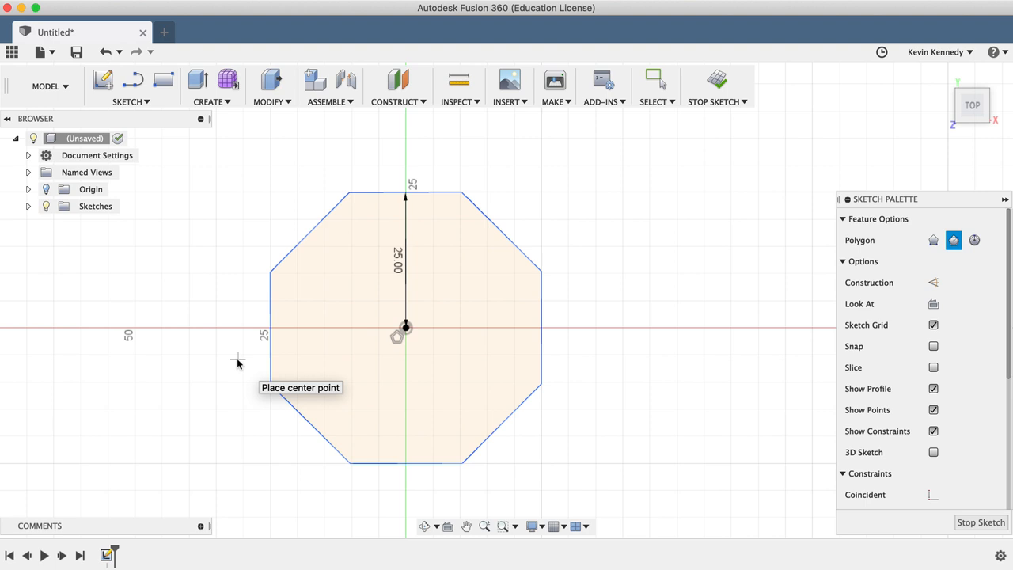
- Draw a six-sided inscribed polygon right of the octagon, 35 mm centre to corner
{"action": "left_click", "coordinate": [129, 101]}
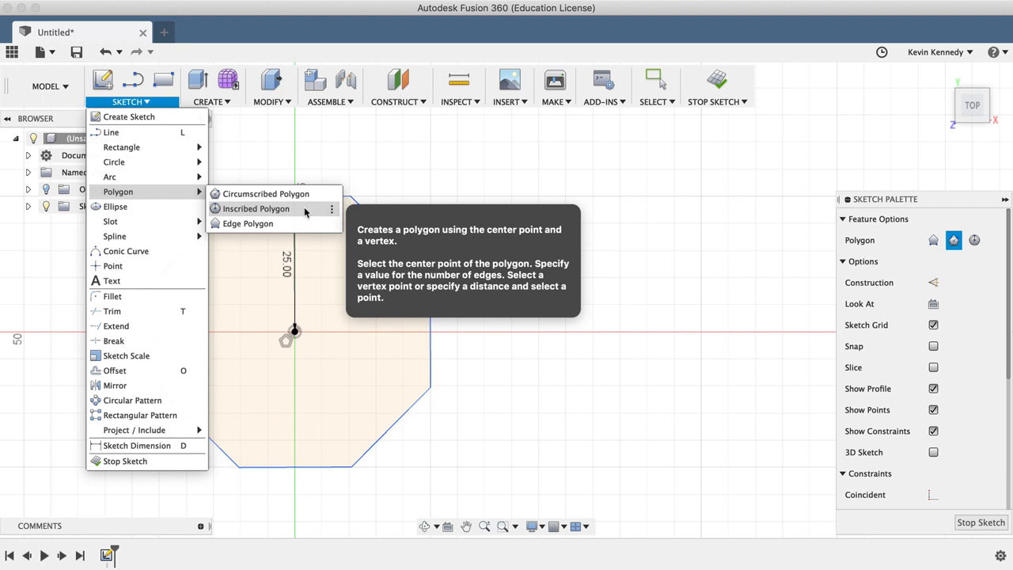
{"action": "left_click", "coordinate": [255, 209]}
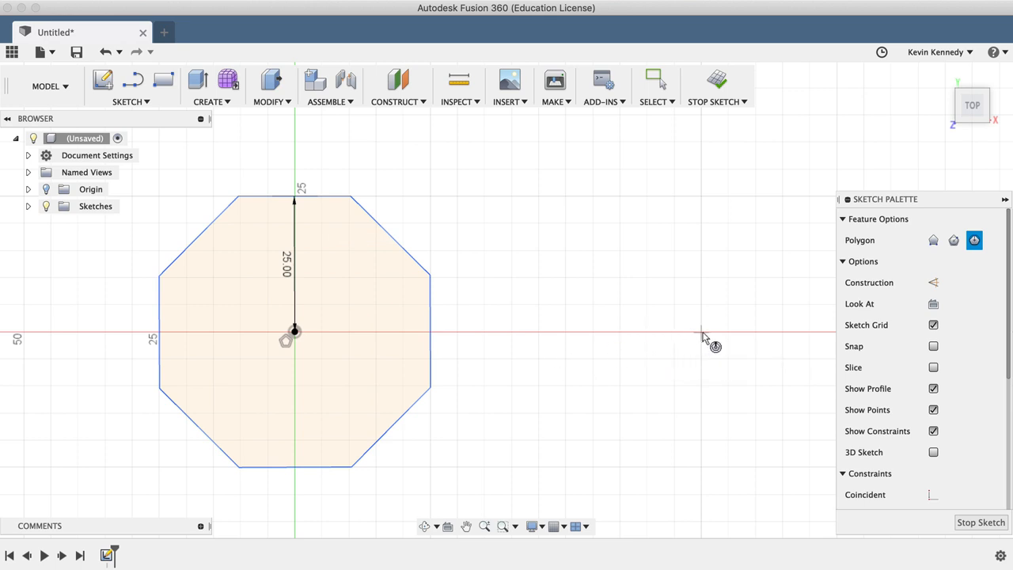
{"action": "mouse_move", "coordinate": [704, 335]}
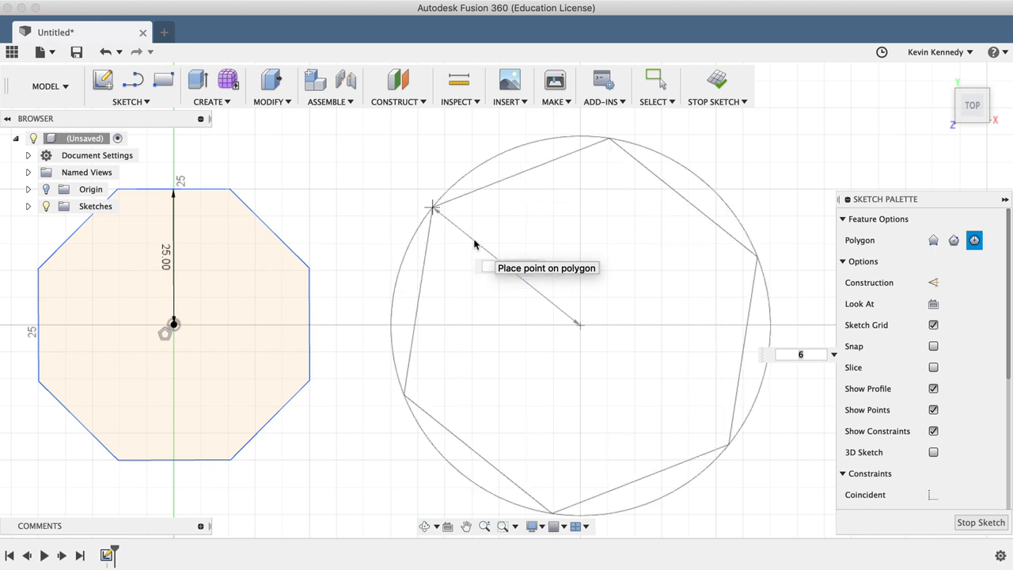
{"action": "left_click", "coordinate": [800, 355]}
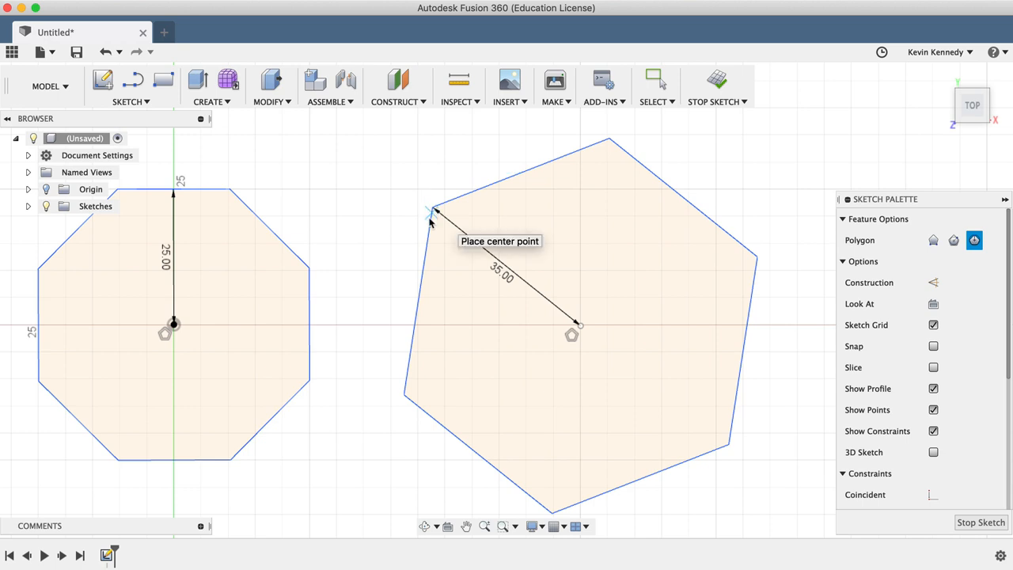
{"action": "mouse_move", "coordinate": [388, 361]}
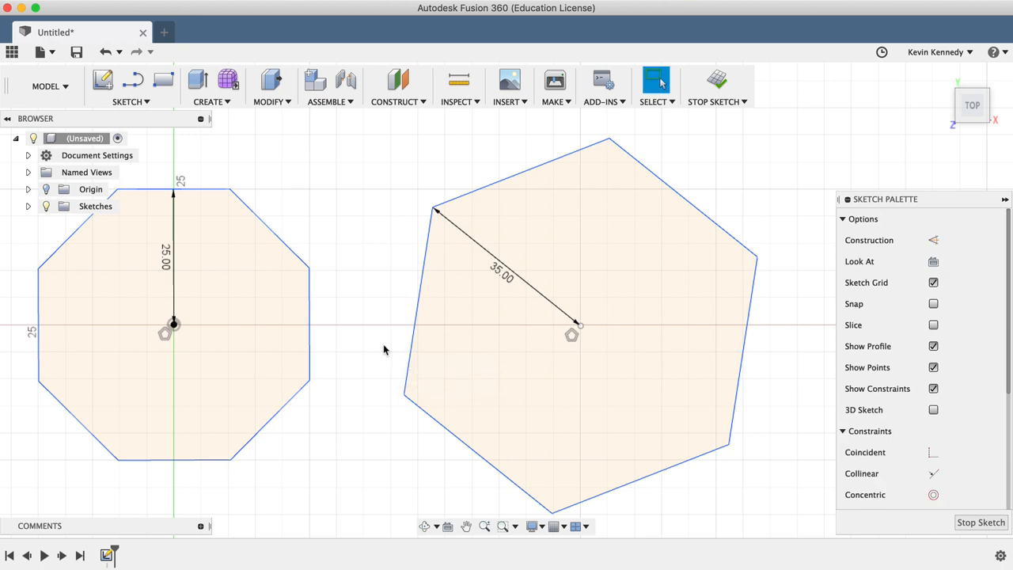
- Edit the hexagon's 35 mm centre-to-corner dimension to make it 25 mm
{"action": "double_click", "coordinate": [503, 271]}
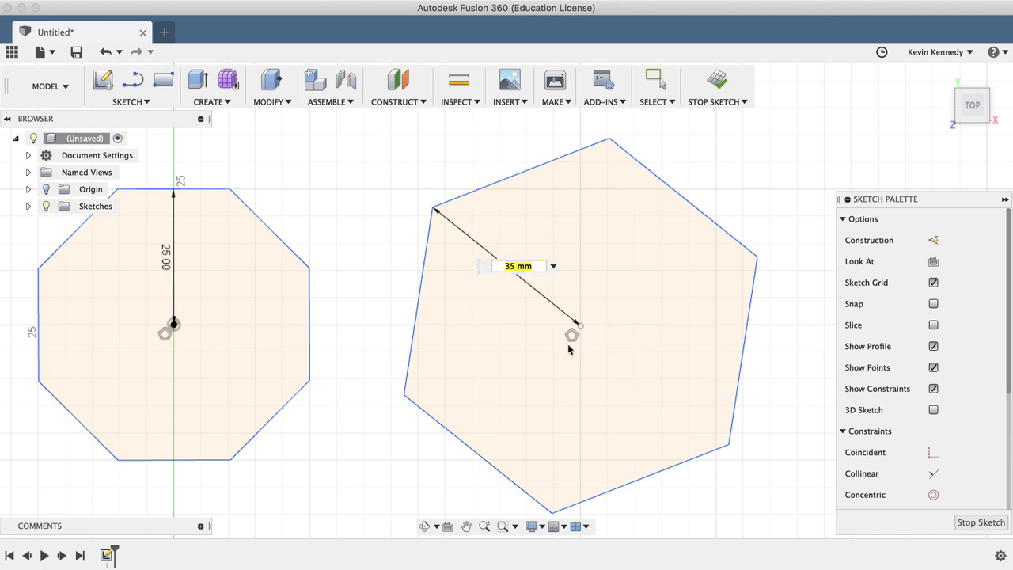
{"action": "mouse_move", "coordinate": [564, 339]}
{"action": "type", "text": "25"}
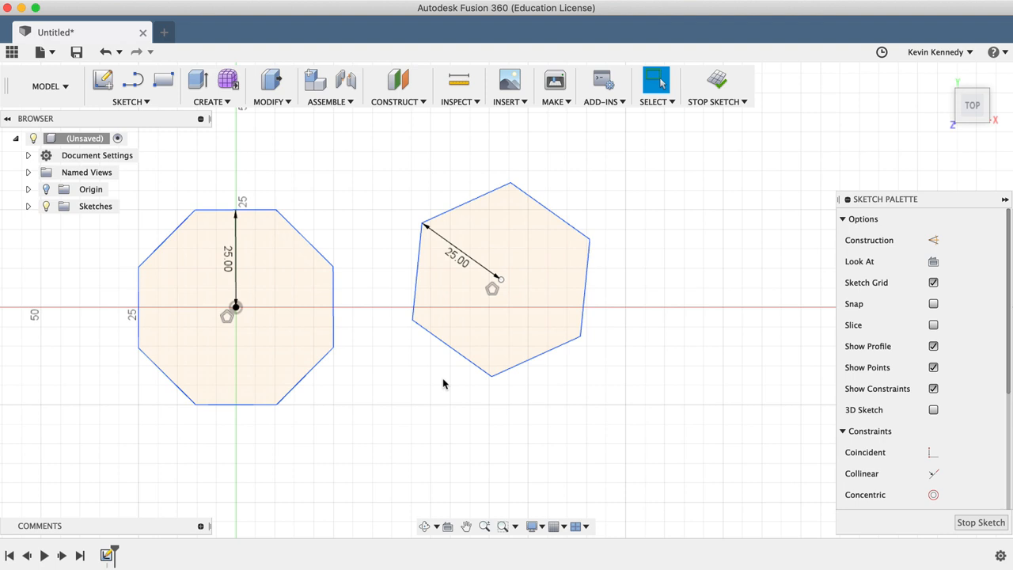
- Start an Edge Polygon right of the hexagon with a 45 mm first edge
{"action": "left_click", "coordinate": [127, 102]}
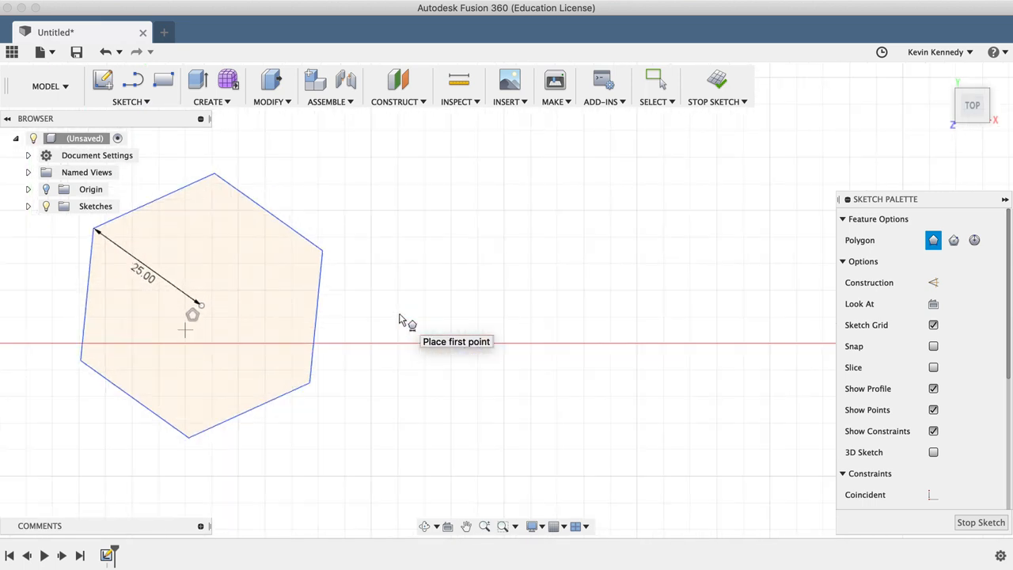
{"action": "mouse_move", "coordinate": [409, 325]}
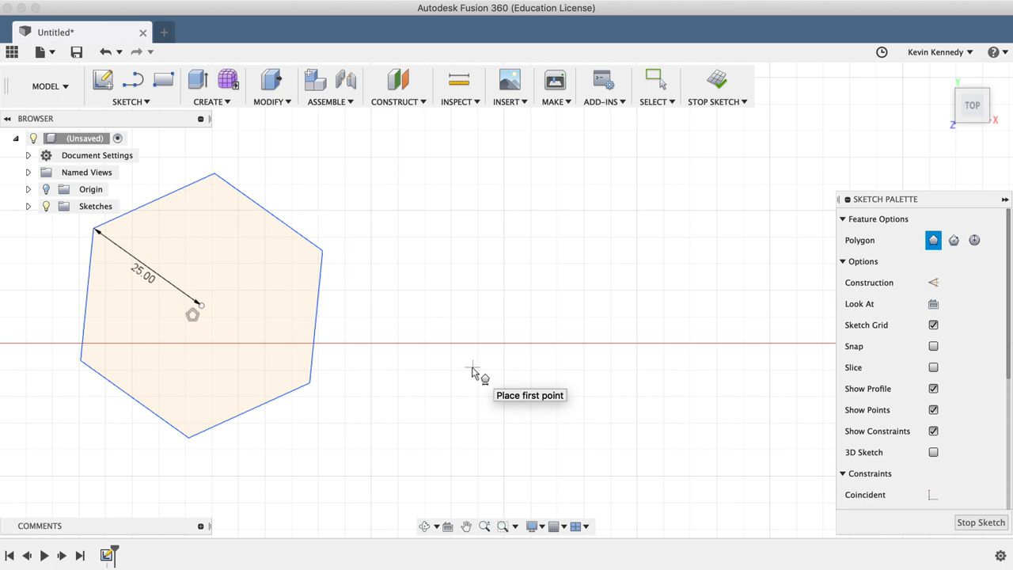
{"action": "left_click_drag", "start_coordinate": [475, 367], "coordinate": [633, 424]}
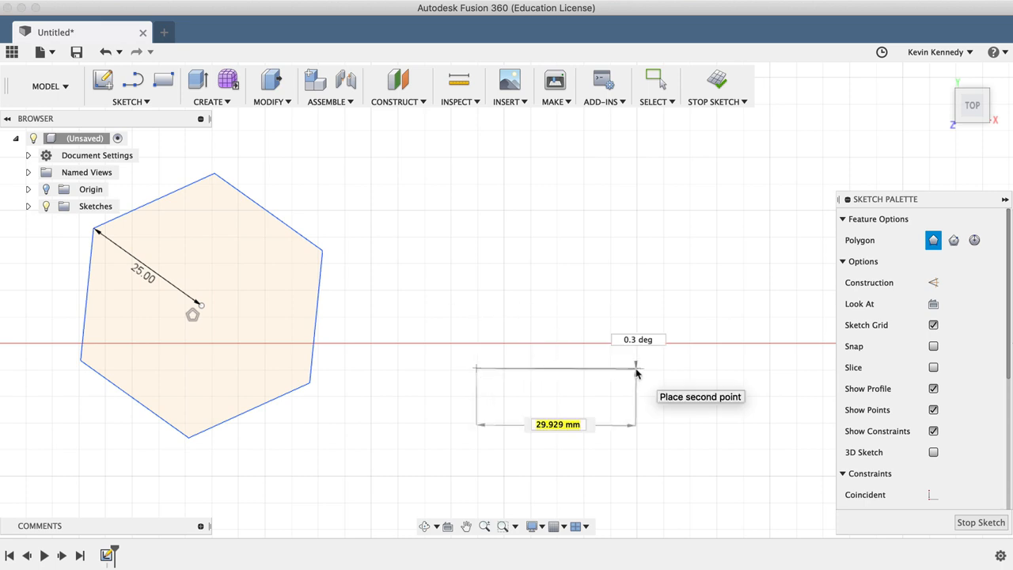
{"action": "type", "text": "45 mm"}
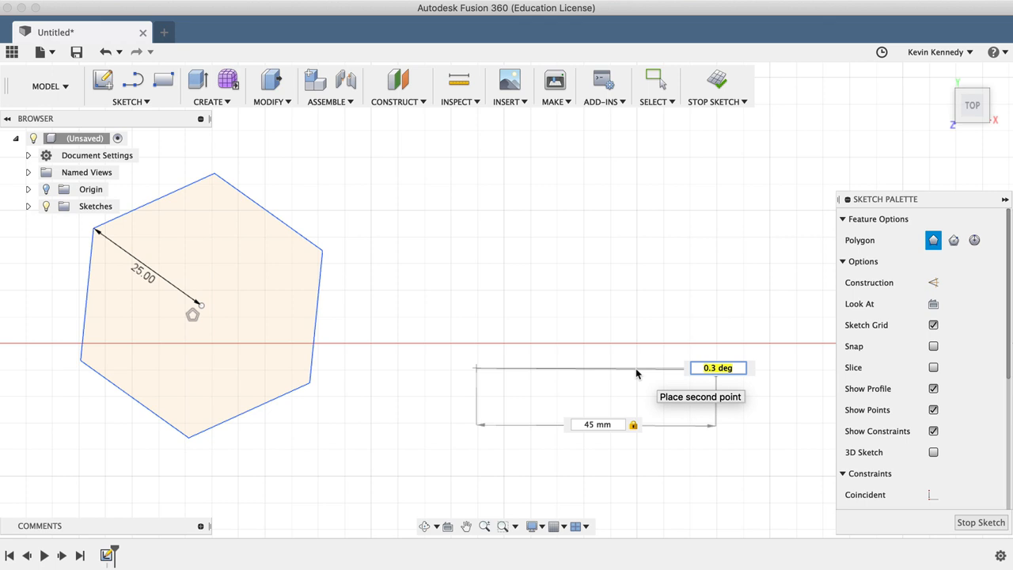
{"action": "mouse_move", "coordinate": [678, 352]}
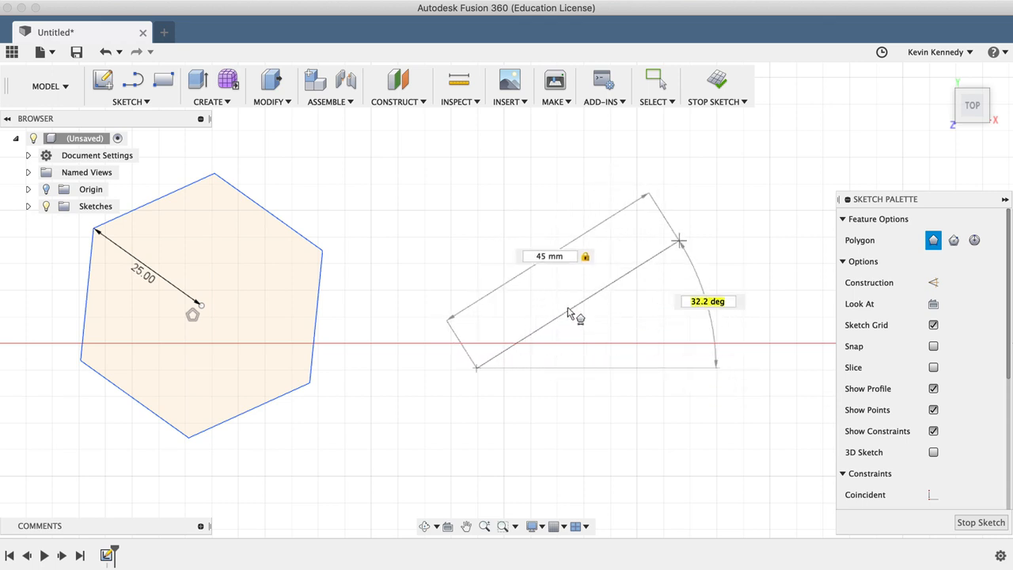
{"action": "mouse_move", "coordinate": [582, 332]}
{"action": "type", "text": "3"}
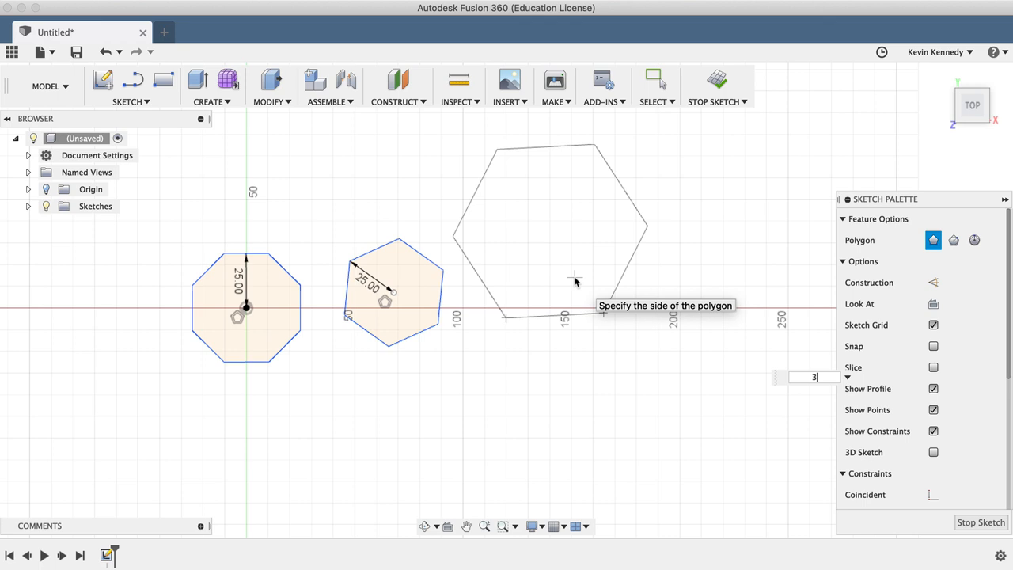
- Try side counts 4, 5, 8 and 12, then finish the six-sided 45 mm-edge polygon
{"action": "type", "text": "4"}
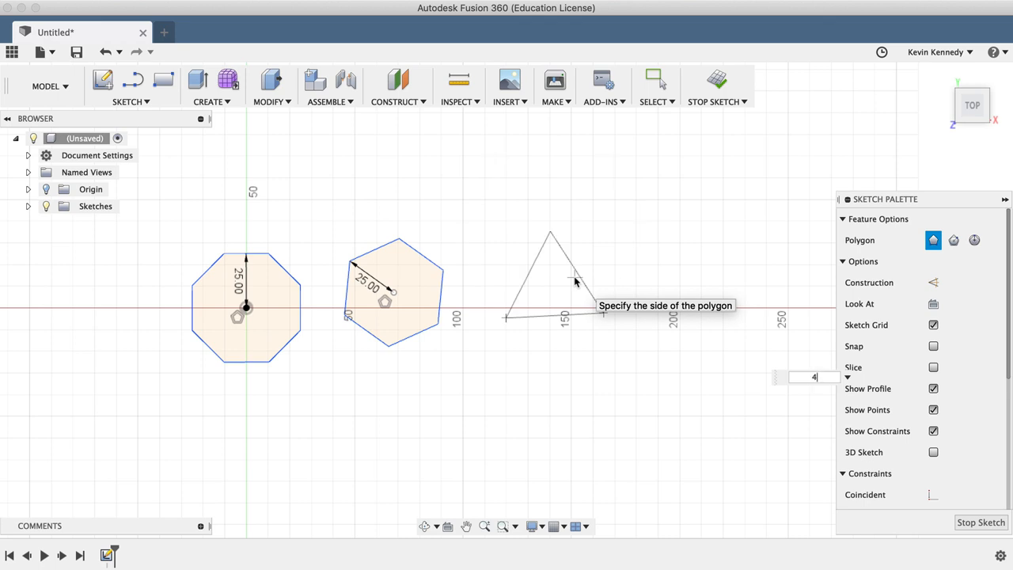
{"action": "type", "text": "5"}
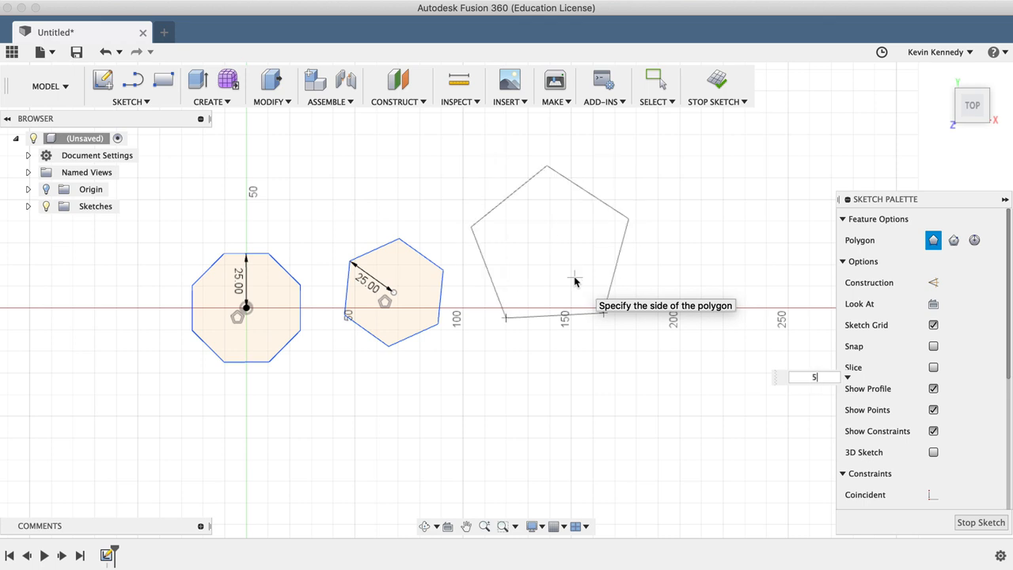
{"action": "type", "text": "8"}
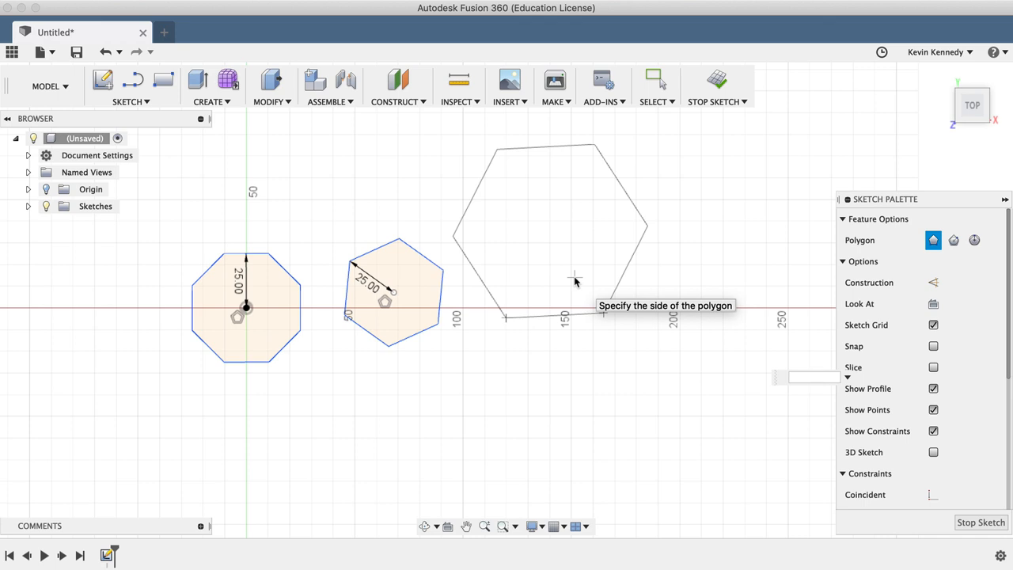
{"action": "type", "text": "12"}
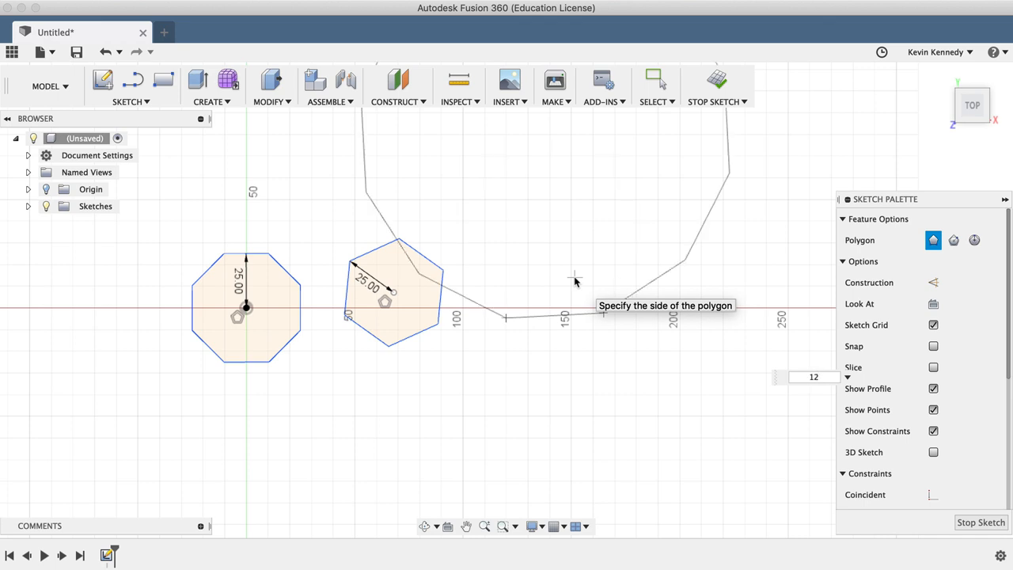
{"action": "type", "text": "1"}
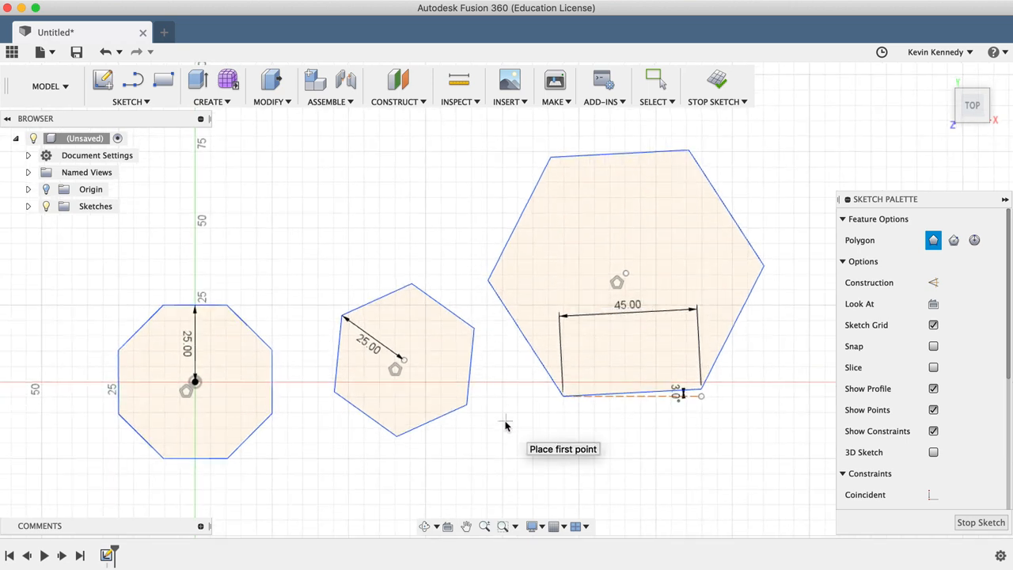
{"action": "left_click", "coordinate": [656, 79]}
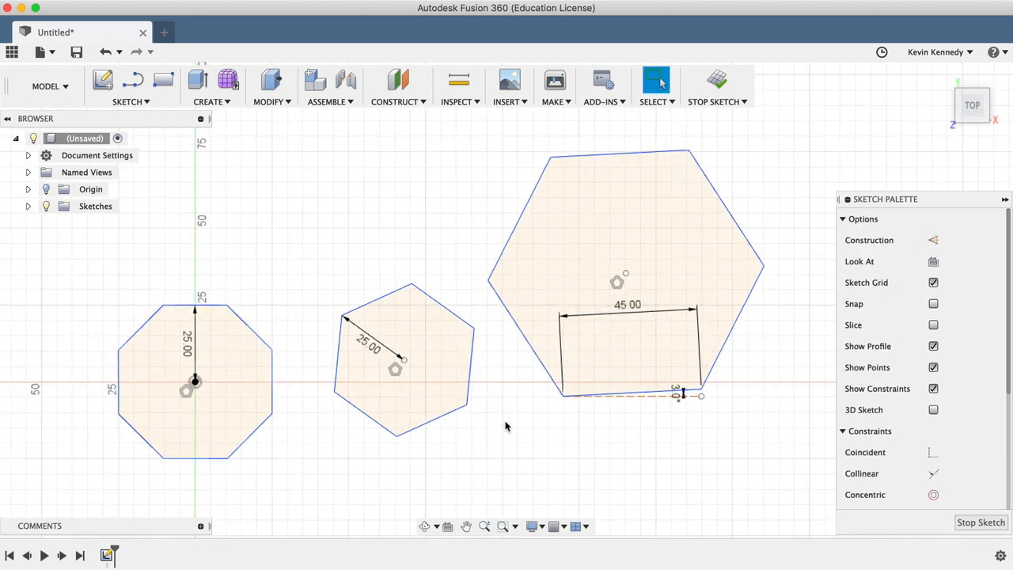